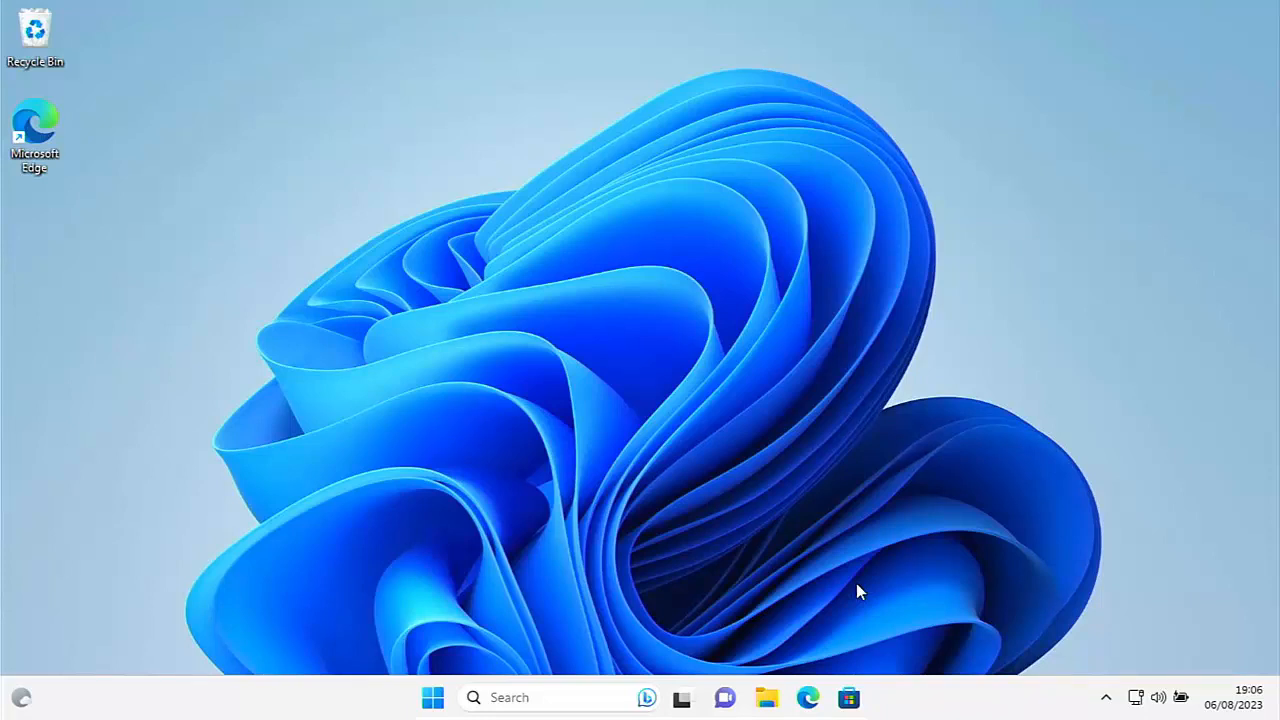
mouse_move(650, 624)
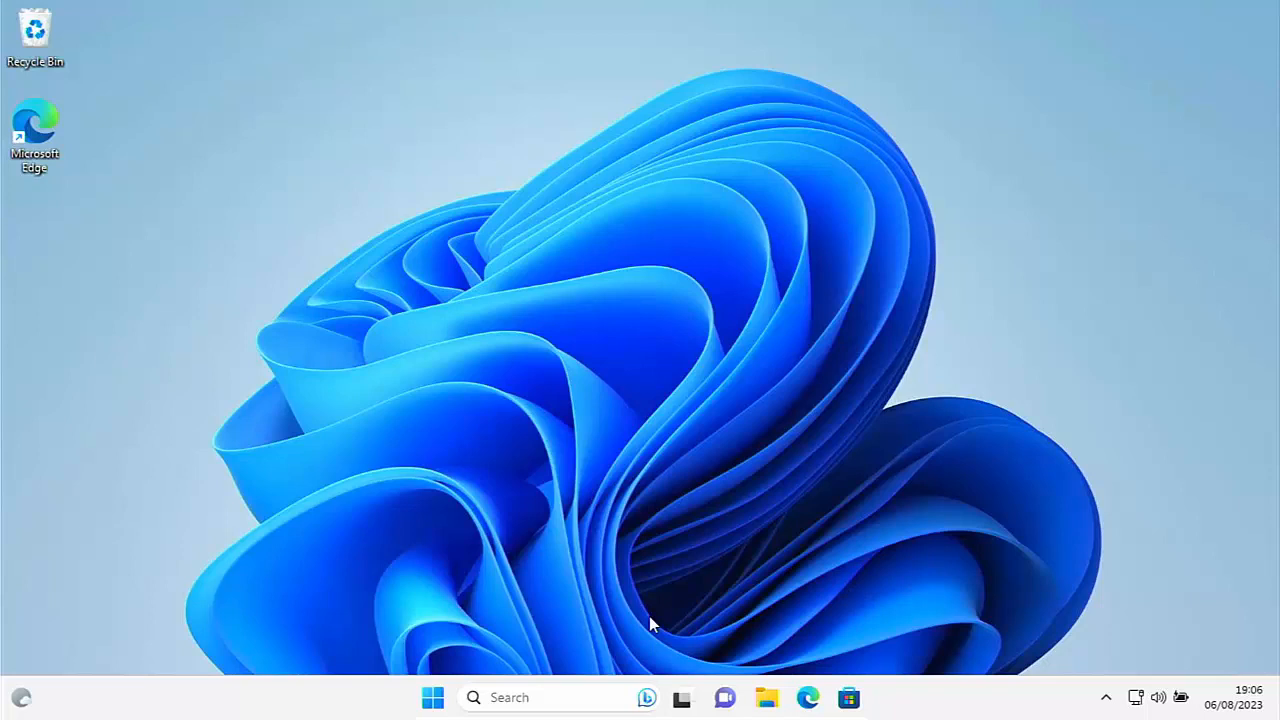
mouse_move(432, 696)
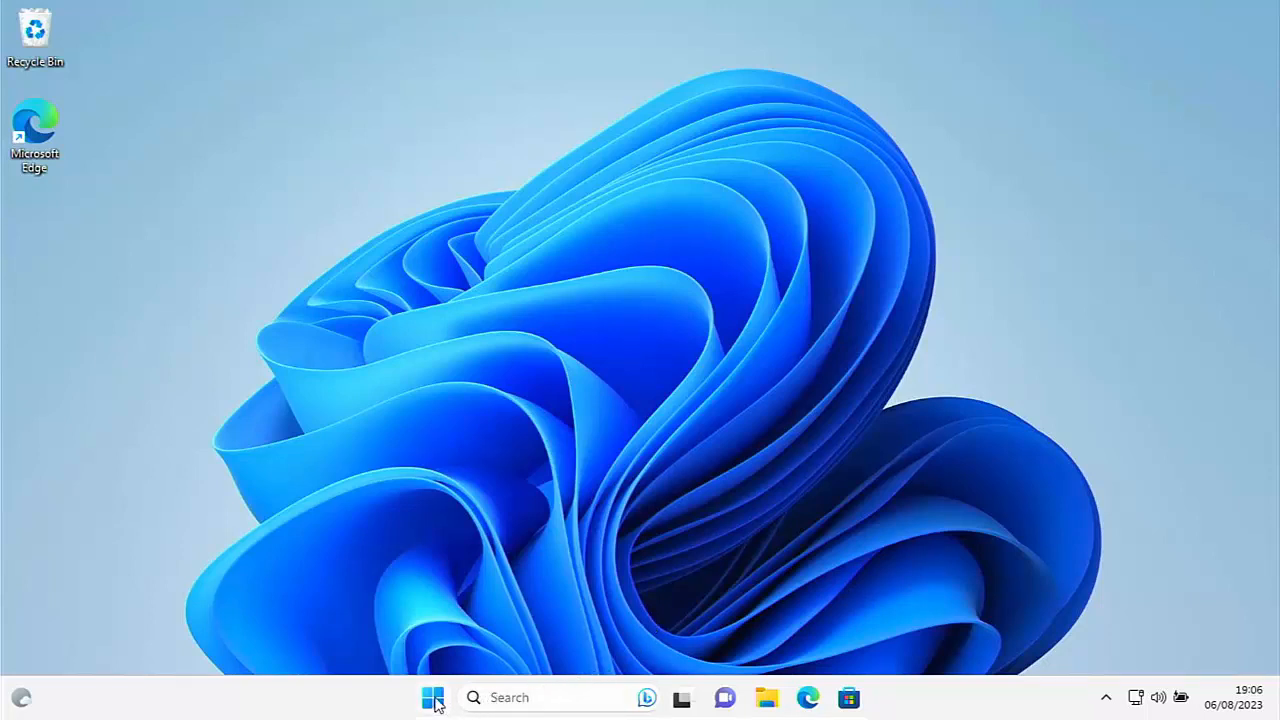
Search 'mem' from Start so Windows Memory Diagnostic appears as the best match.
left_click(432, 696)
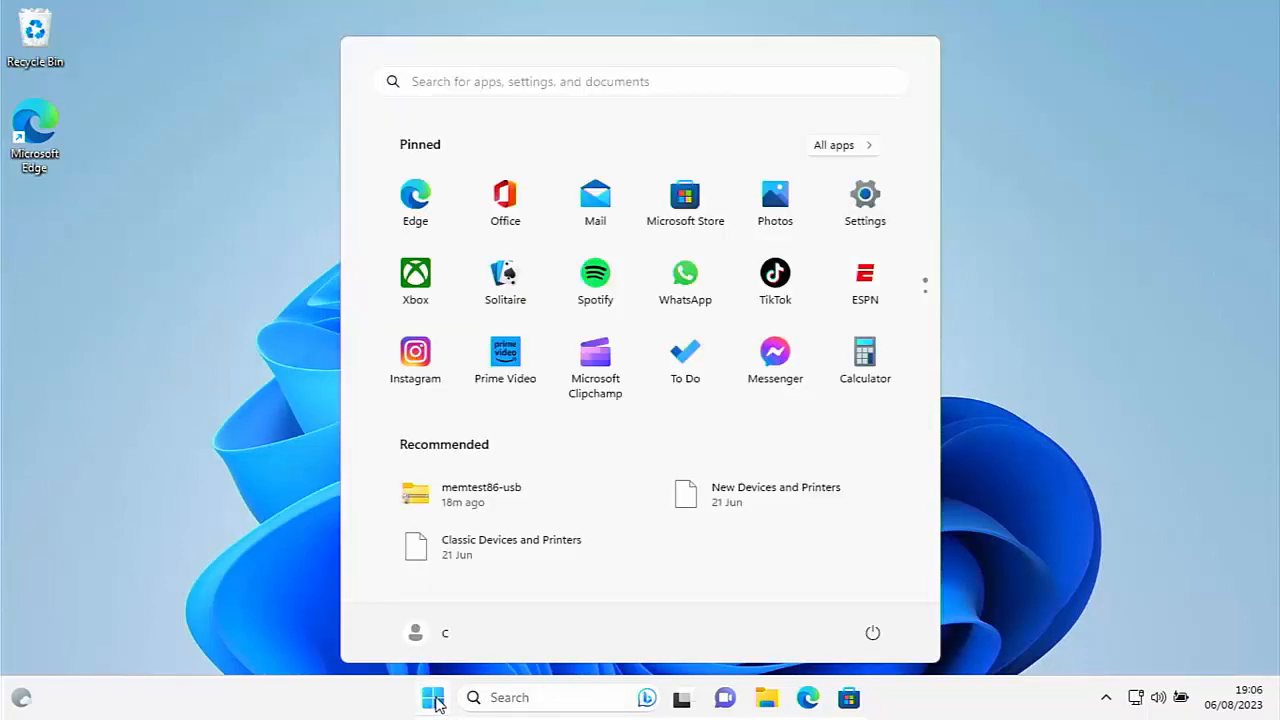
type("memor")
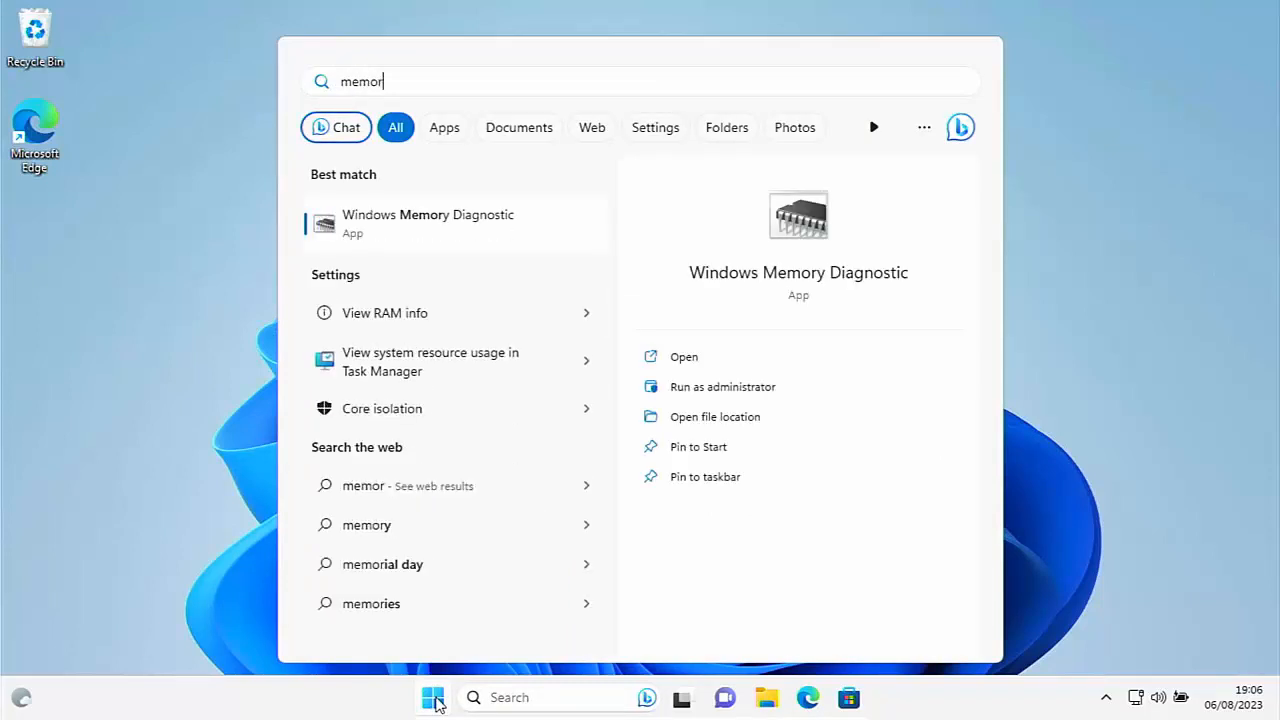
mouse_move(612, 418)
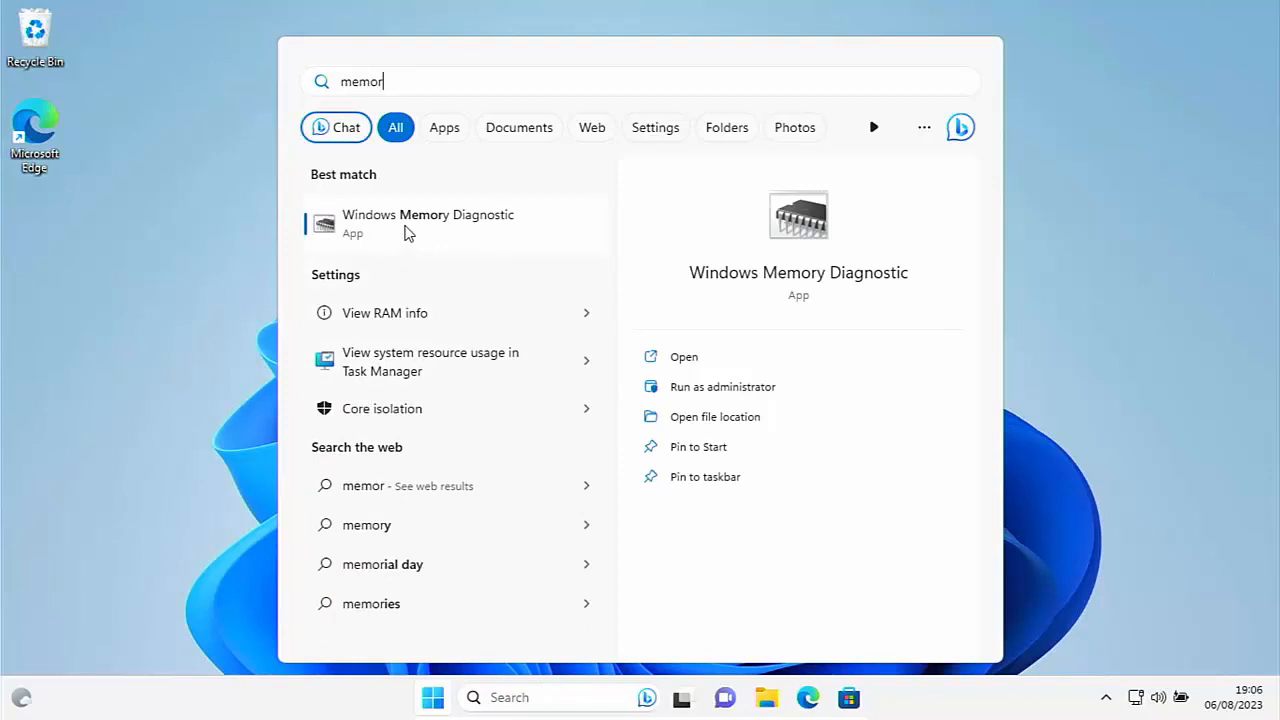
Launch Windows Memory Diagnostic and restart now to check for memory problems.
left_click(684, 356)
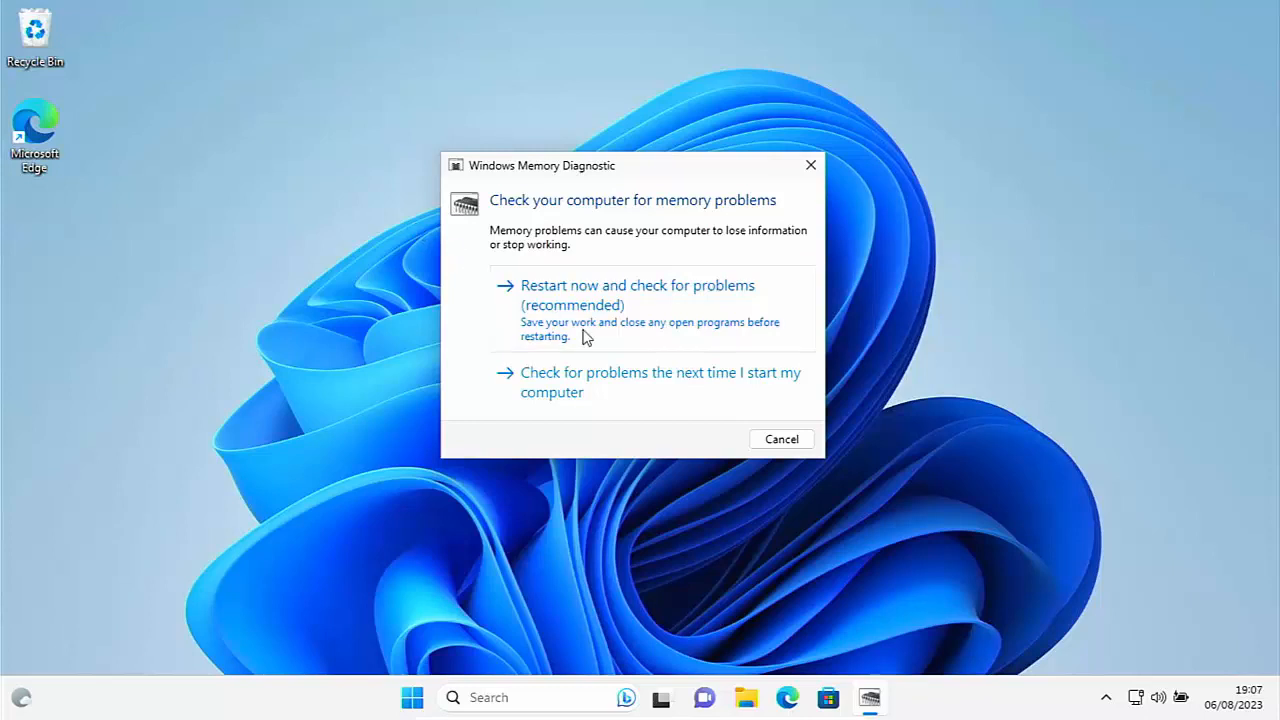
mouse_move(584, 316)
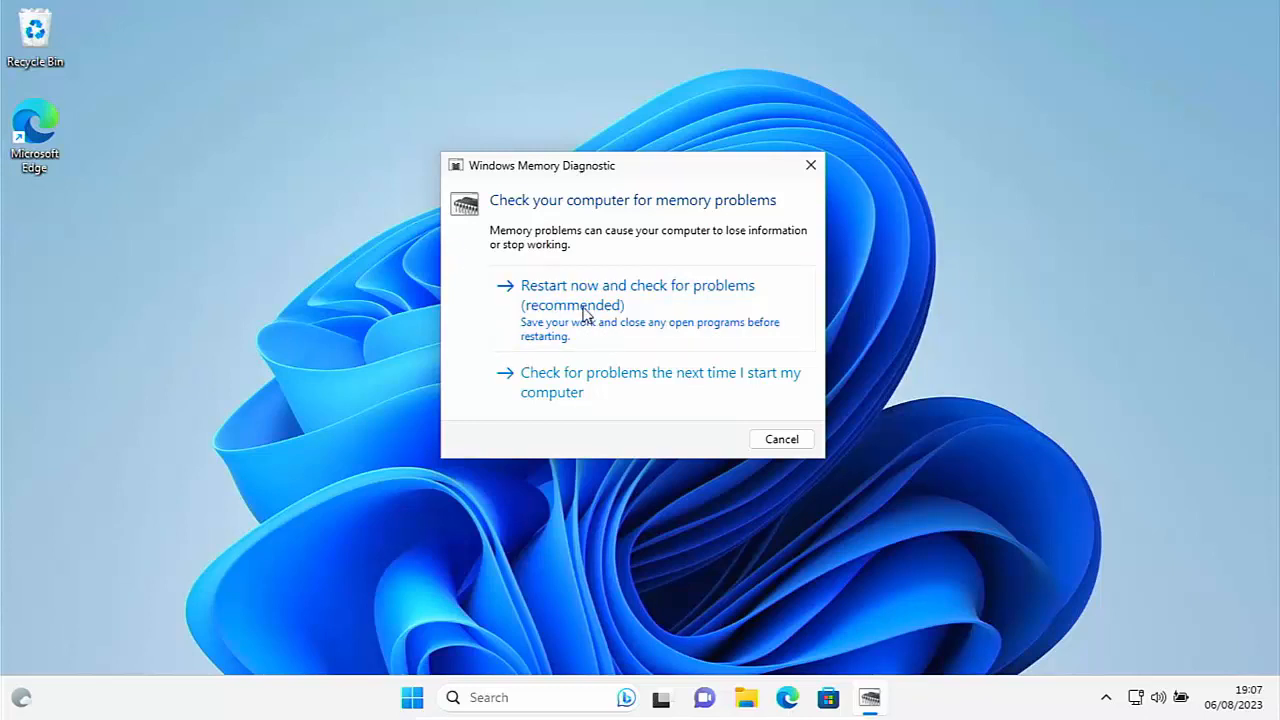
left_click(636, 284)
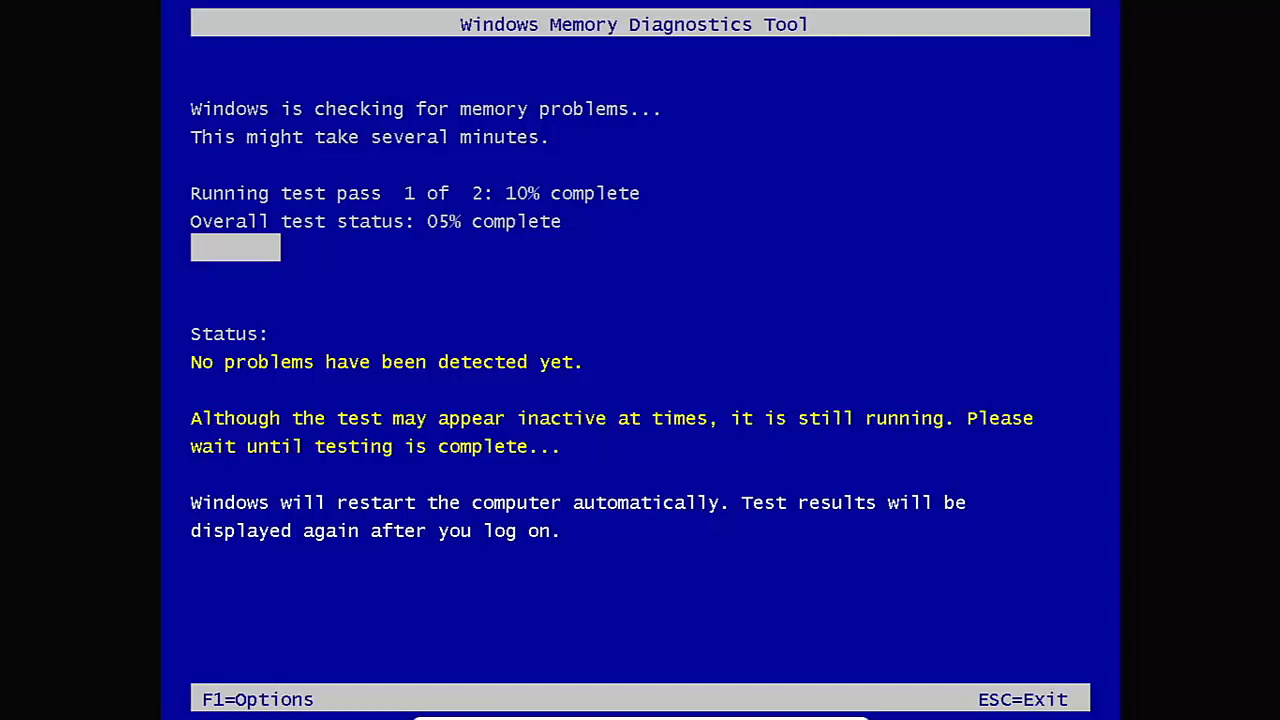
Set the memory test pass count to 15 via the F1 options and resume testing.
key("f1")
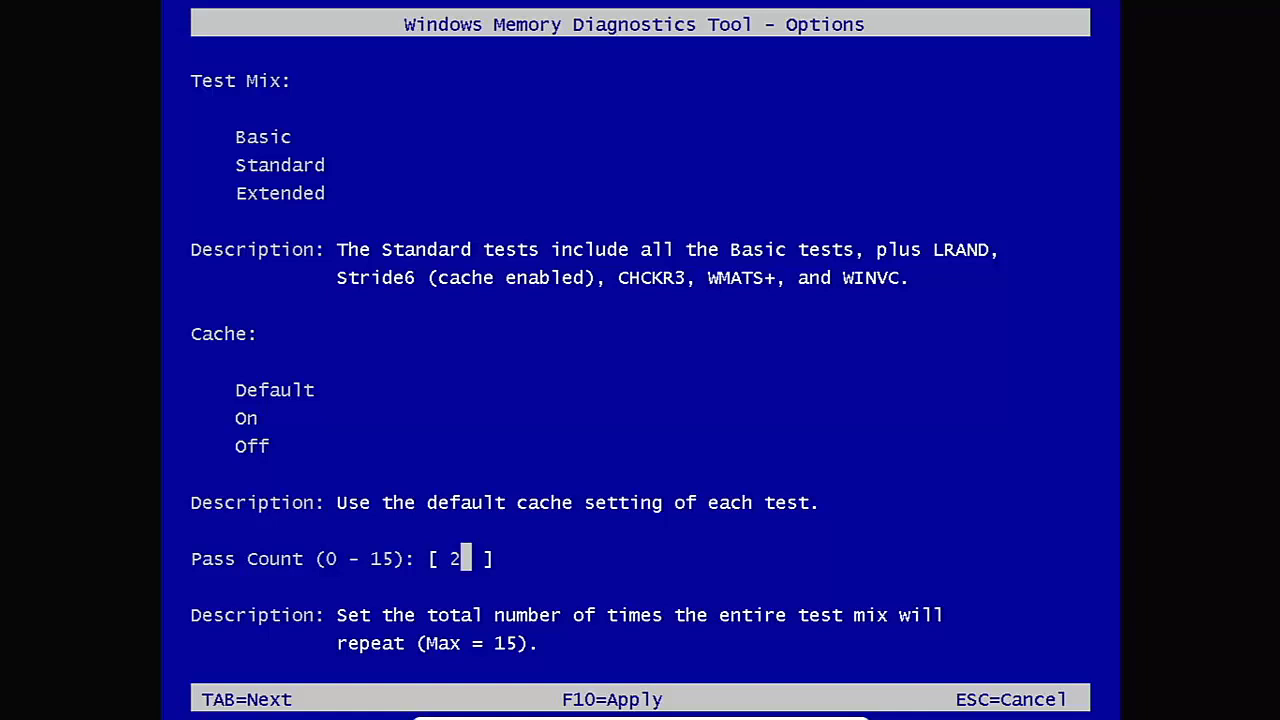
type("15")
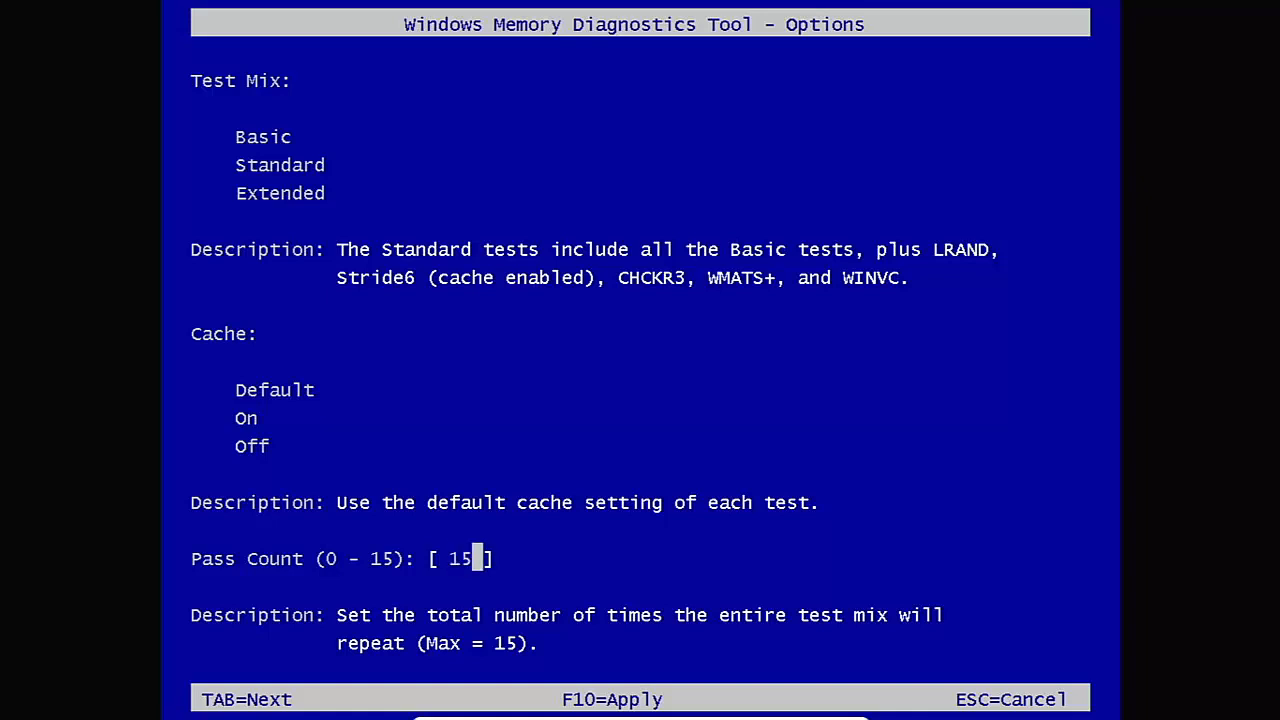
key("f10")
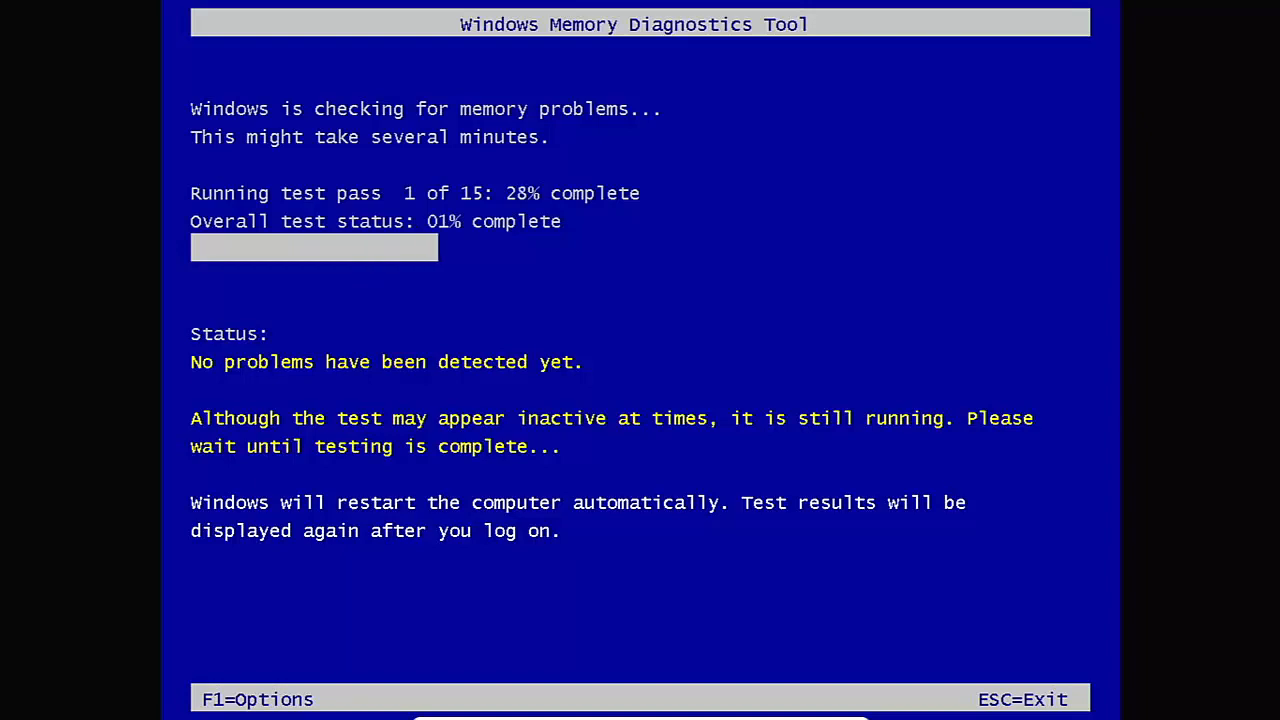
Switch the test mix to Extended, keep the default cache and 15 passes, and restart testing.
key("f1")
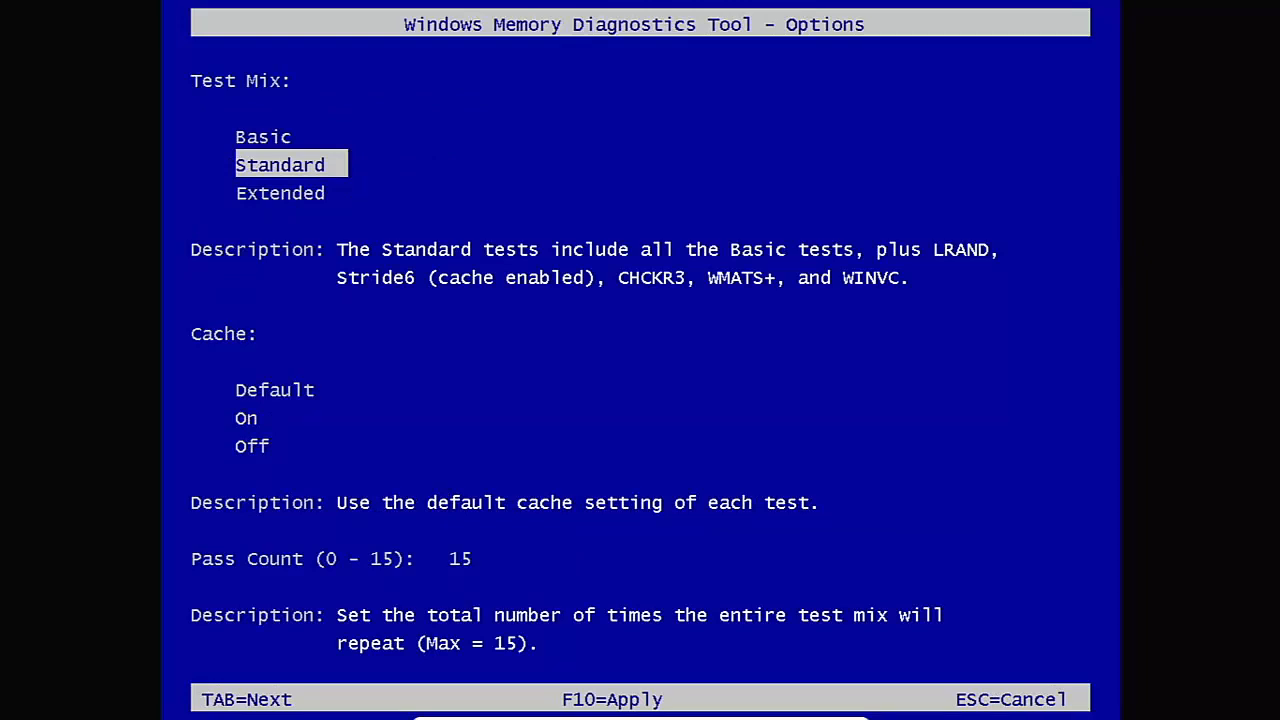
key("Up")
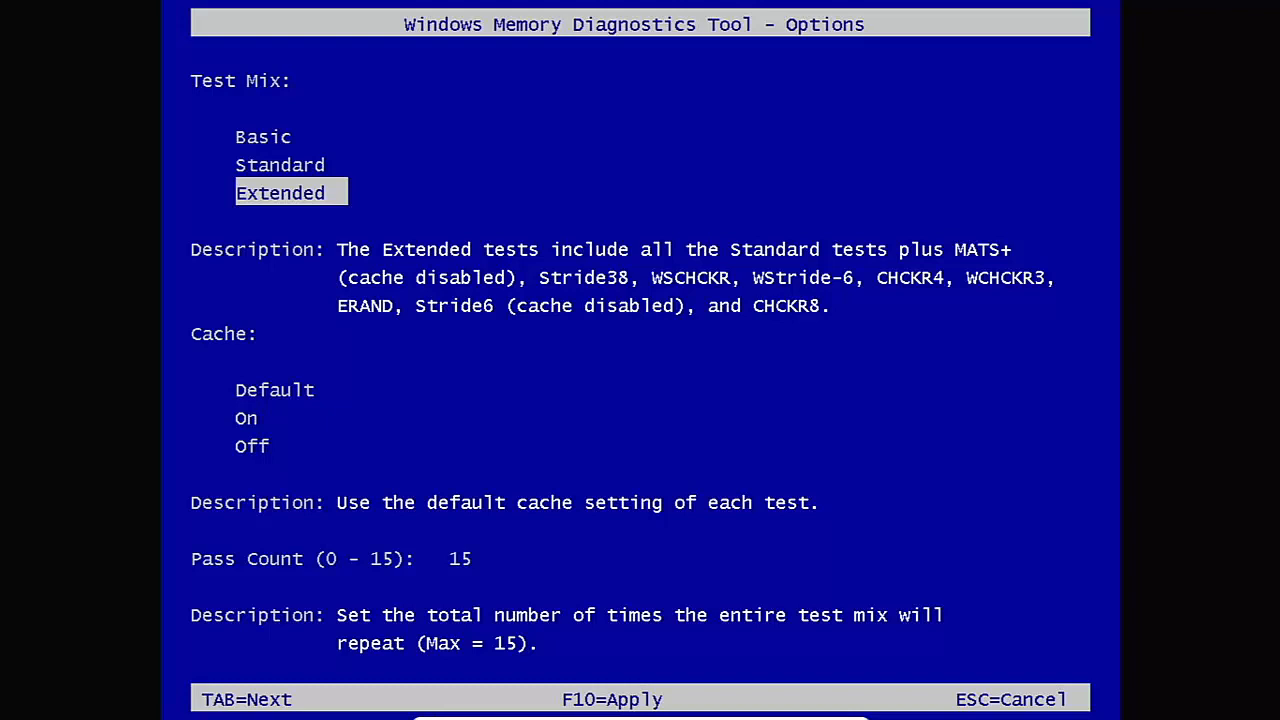
key("Tab")
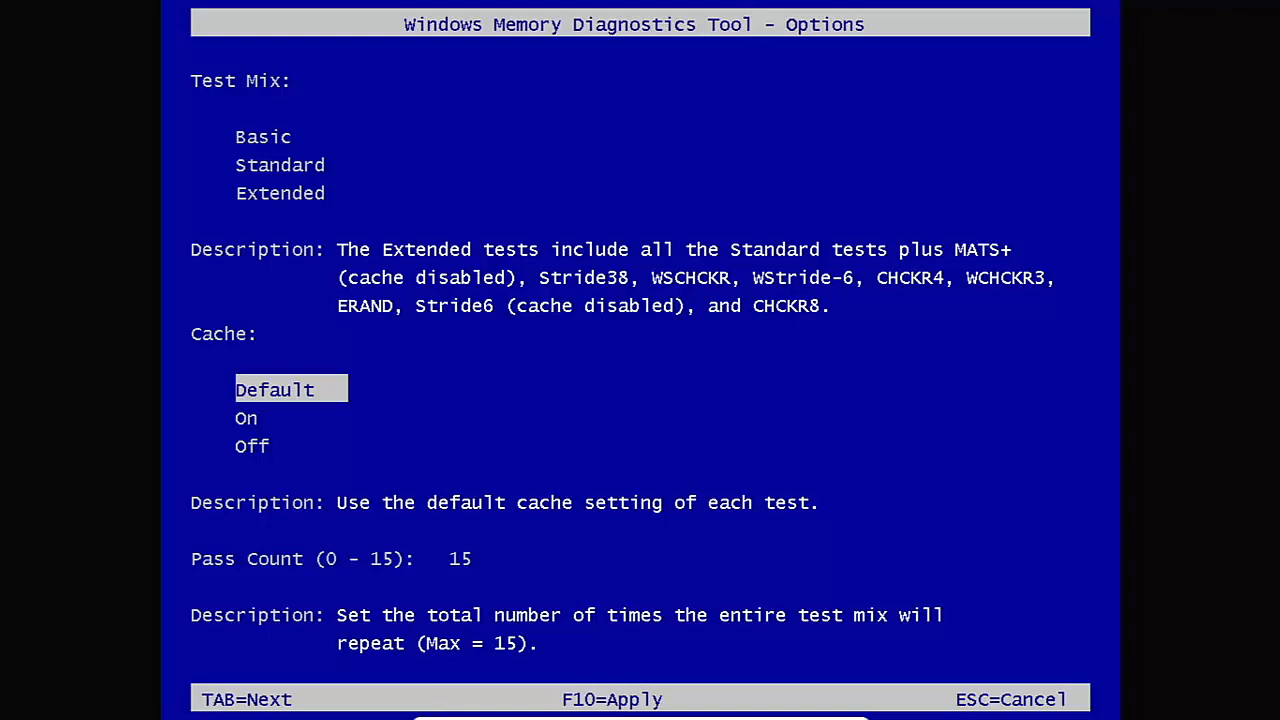
key("Tab")
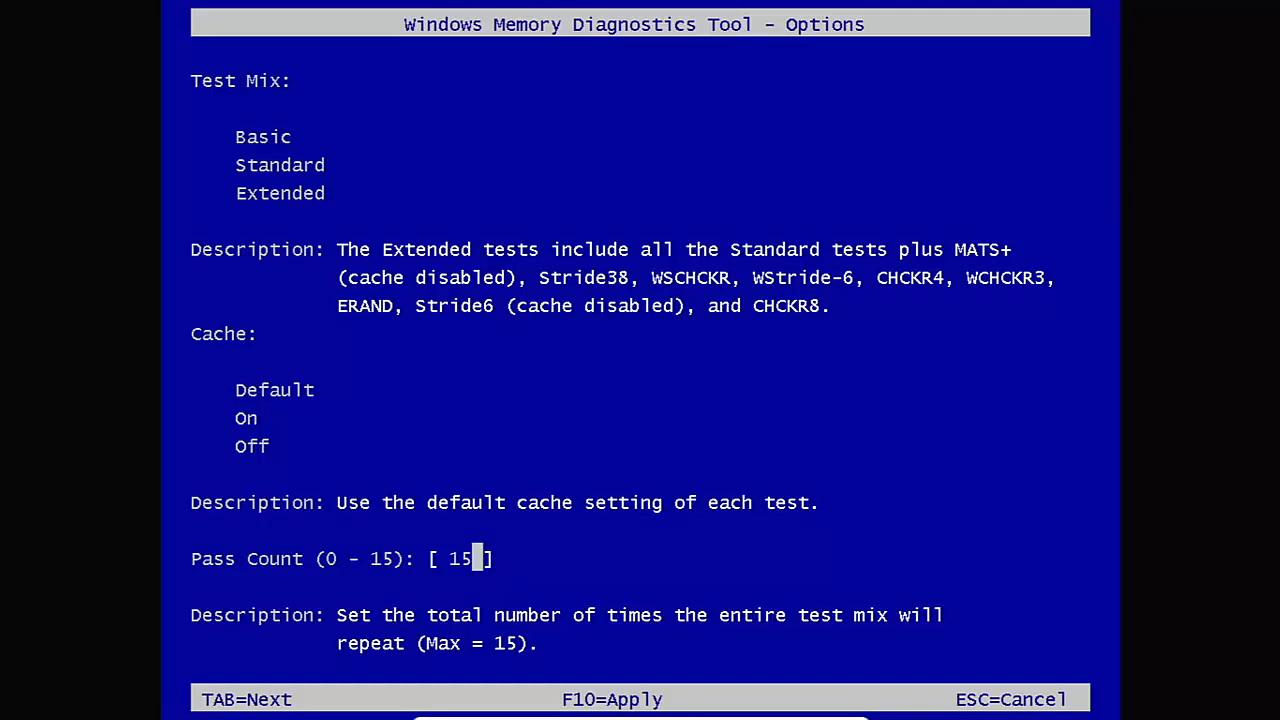
key("f10")
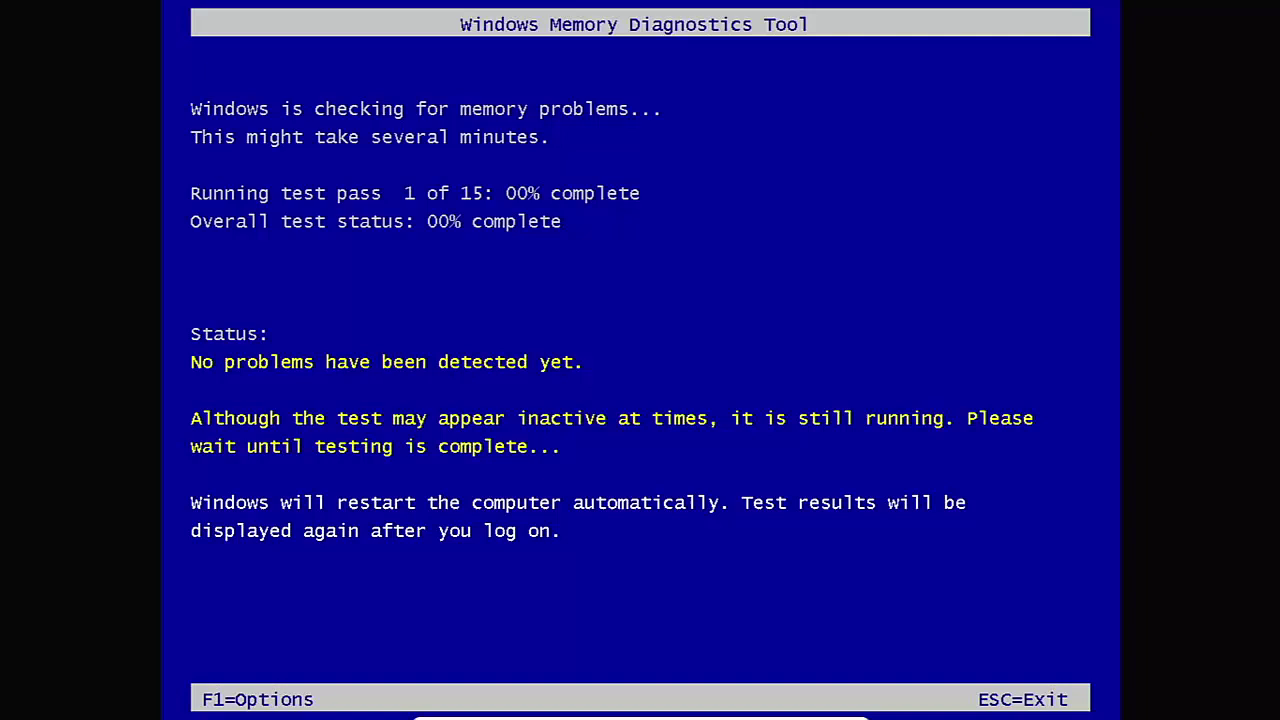